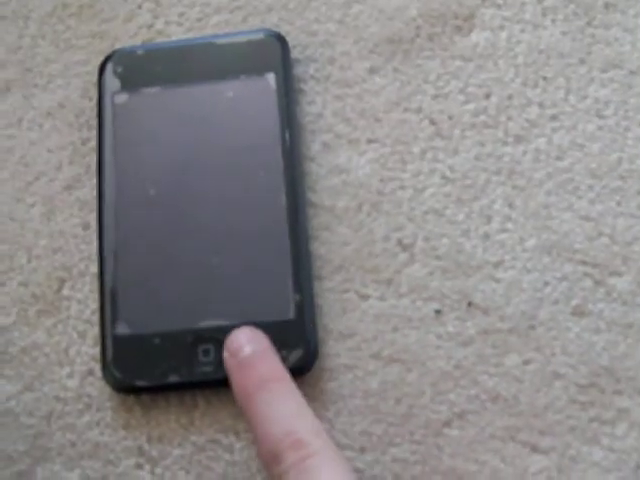
- Wake the sleeping iPod touch with the Home button to show the Songs list
click(205, 360)
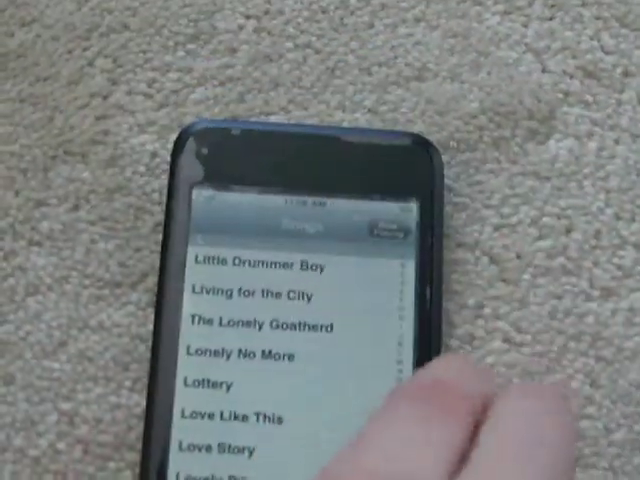
- Flick the Songs list back from the L titles to the H section, reaching 'Have a Nice Day'
scroll(down, 3)
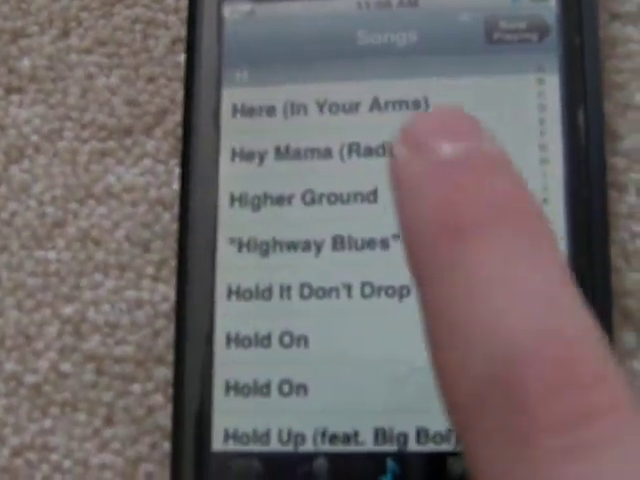
scroll(down, 3)
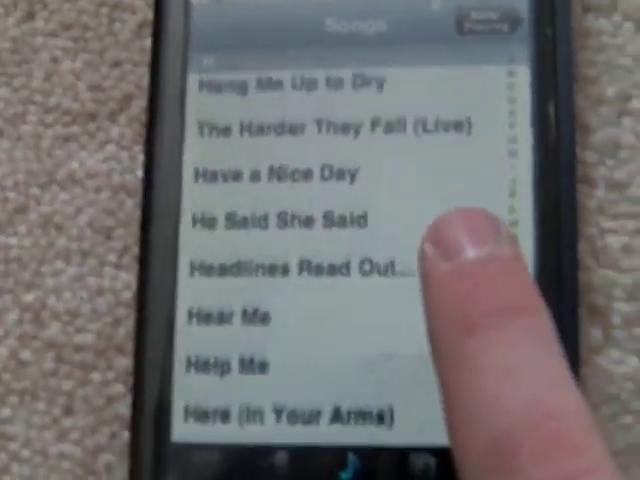